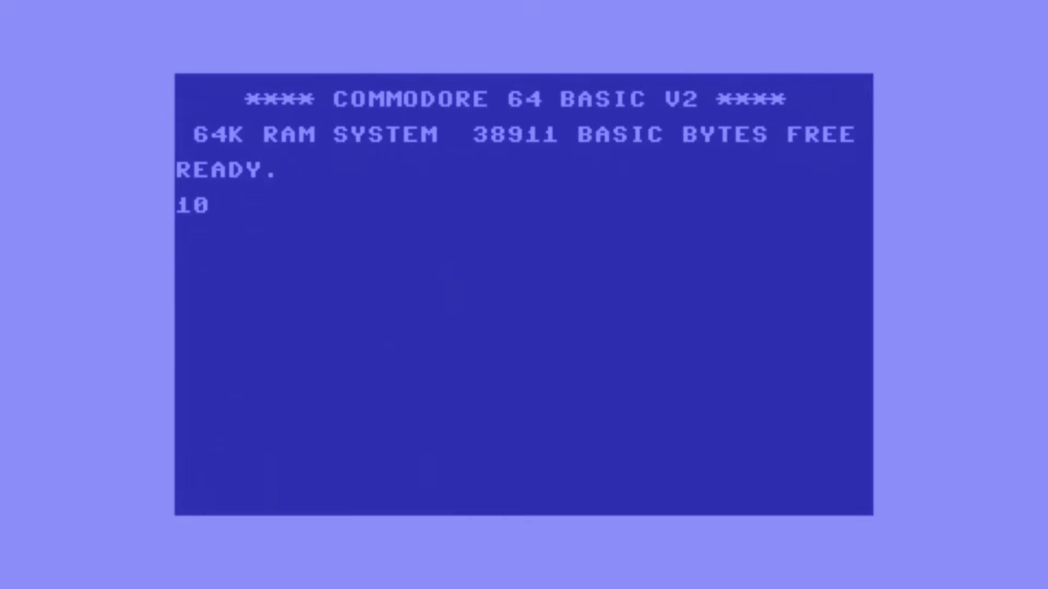
text(PRINT "HE)
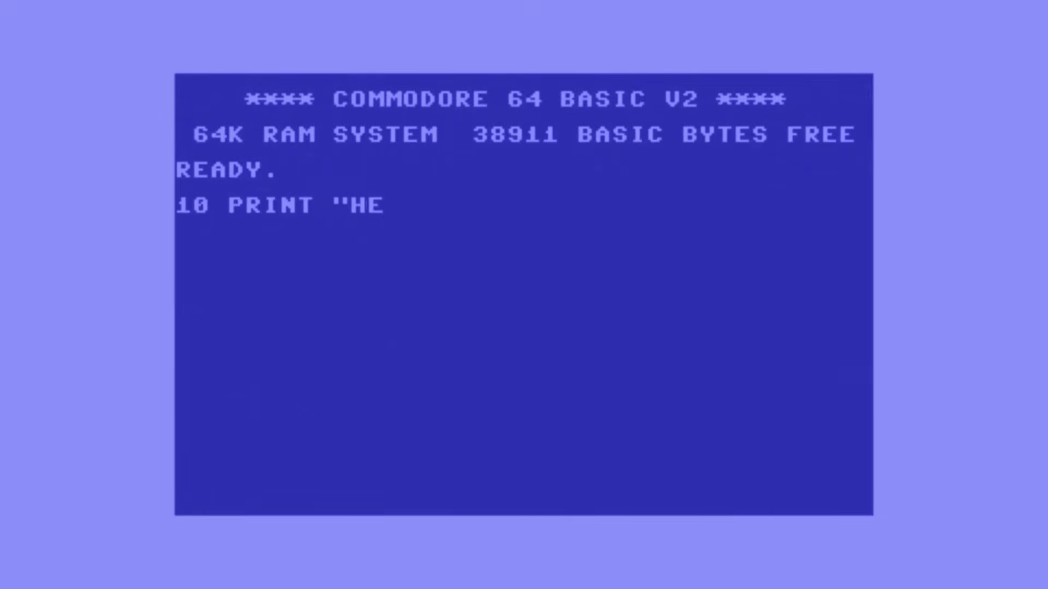